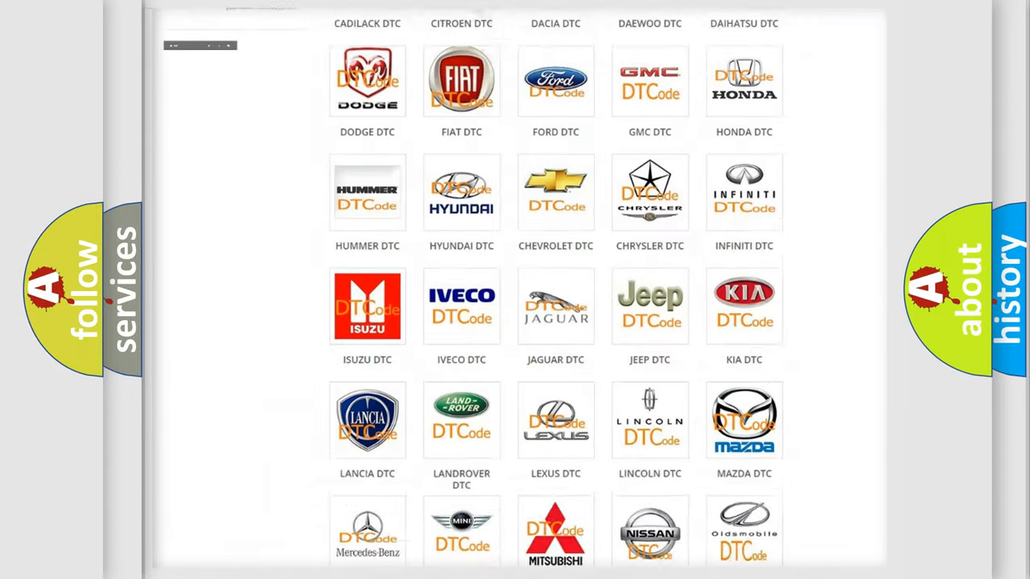
- Choose the Dodge logo from the car-make catalogue to load its trouble code list
scroll("up", 3)
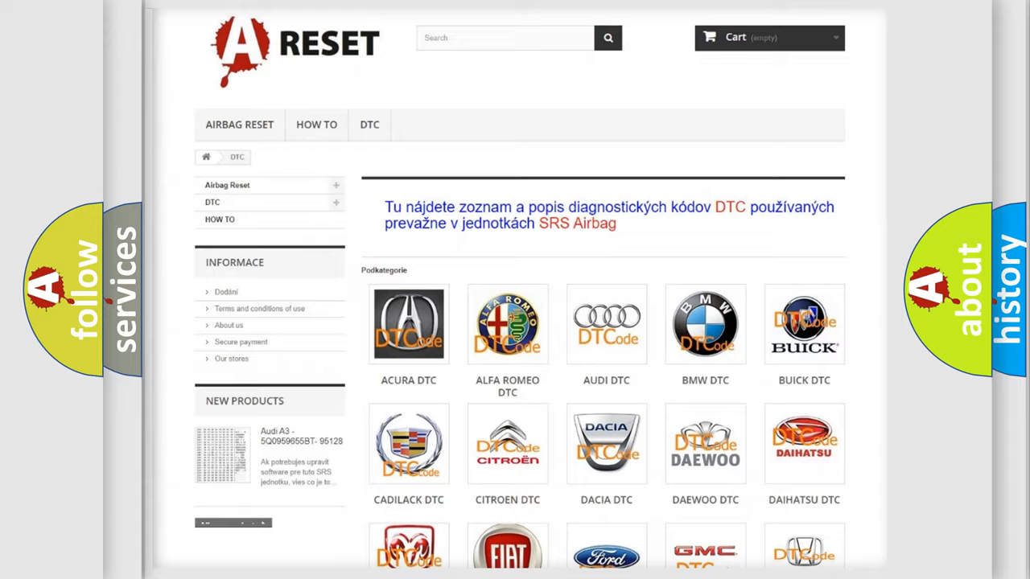
scroll("down", 3)
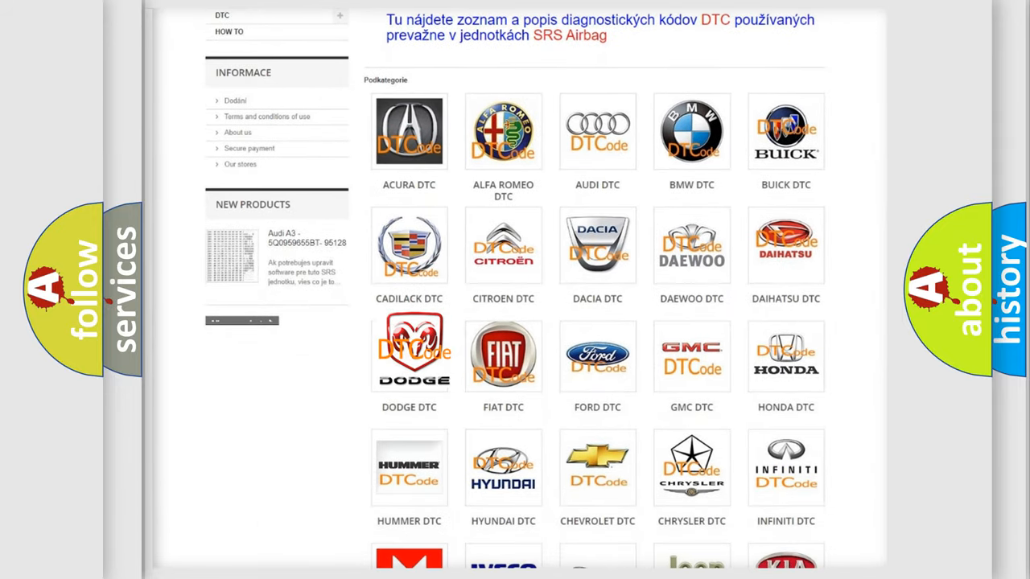
left_click(409, 356)
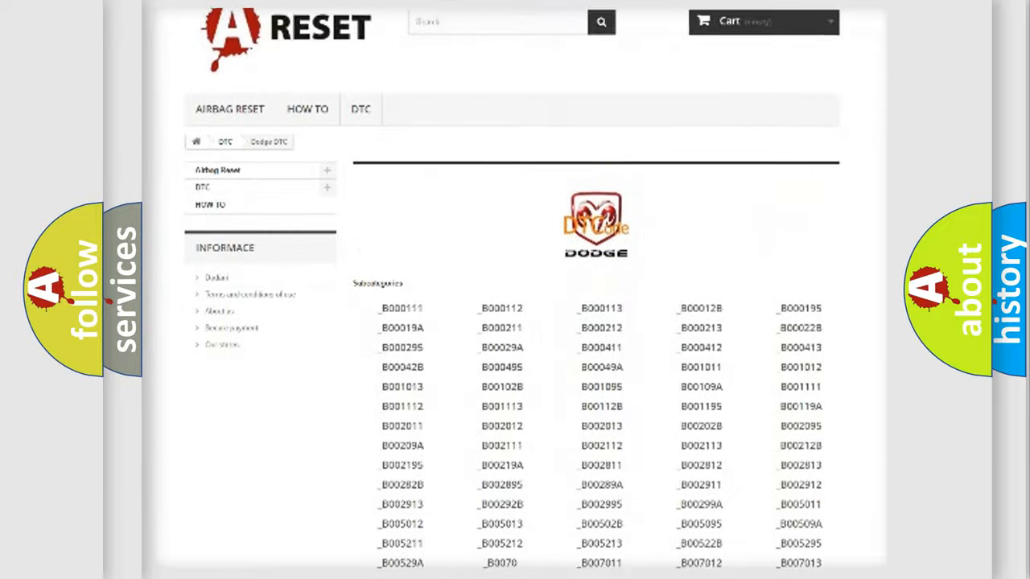
scroll("down", 3)
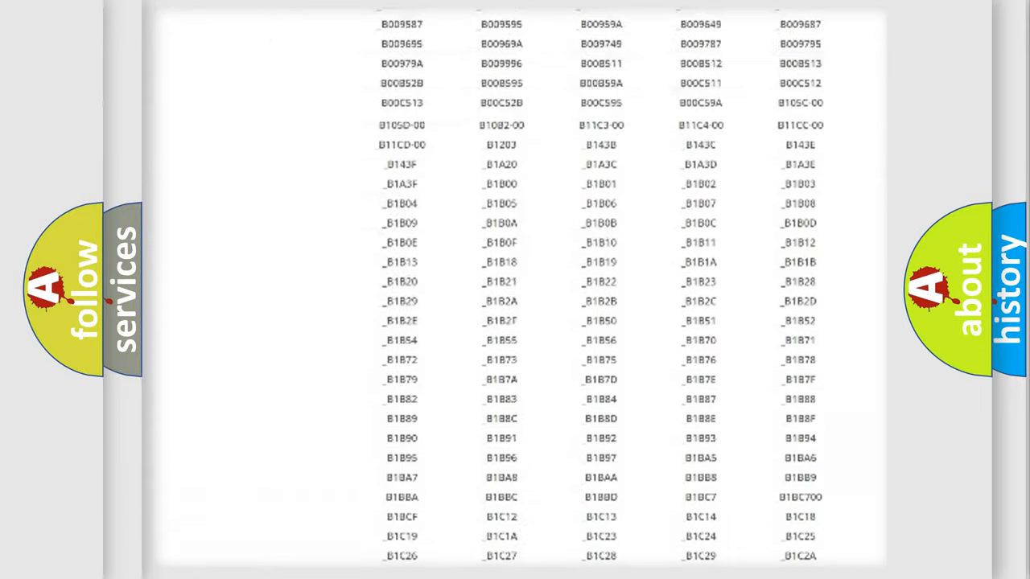
scroll("up", 3)
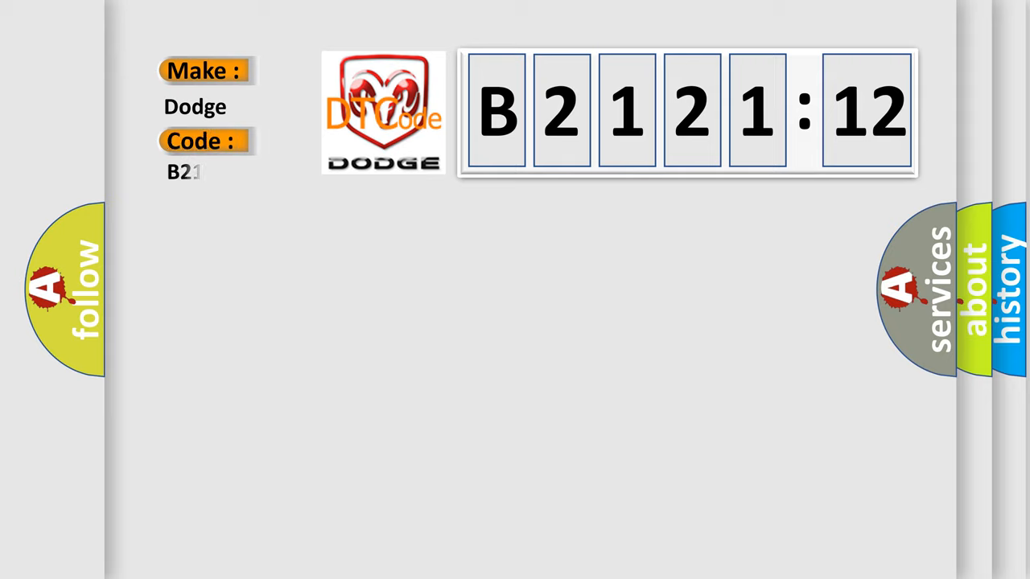
- Complete the Code field to read B212112 so it decodes for Dodge as B2121:12
type("12112")
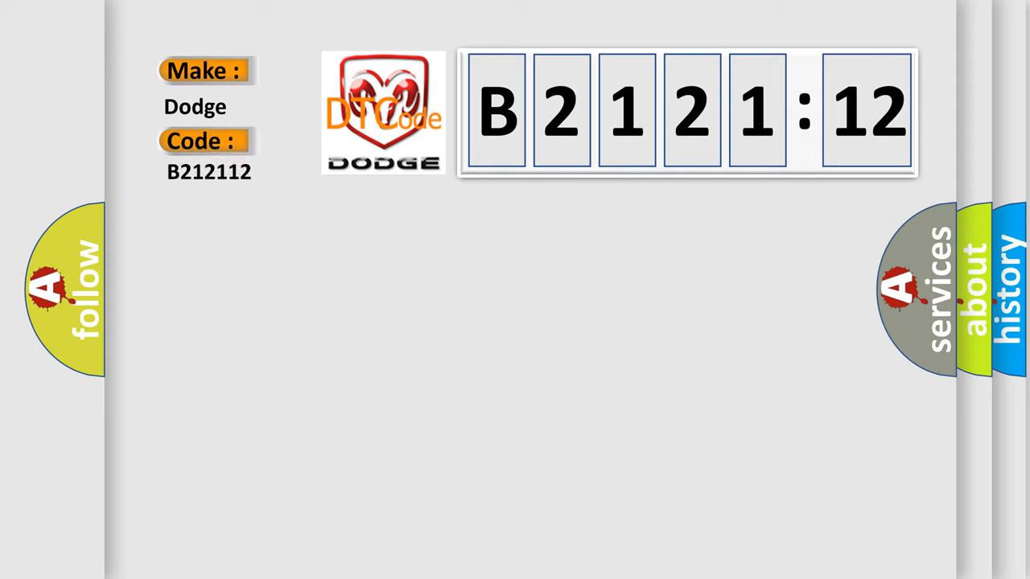